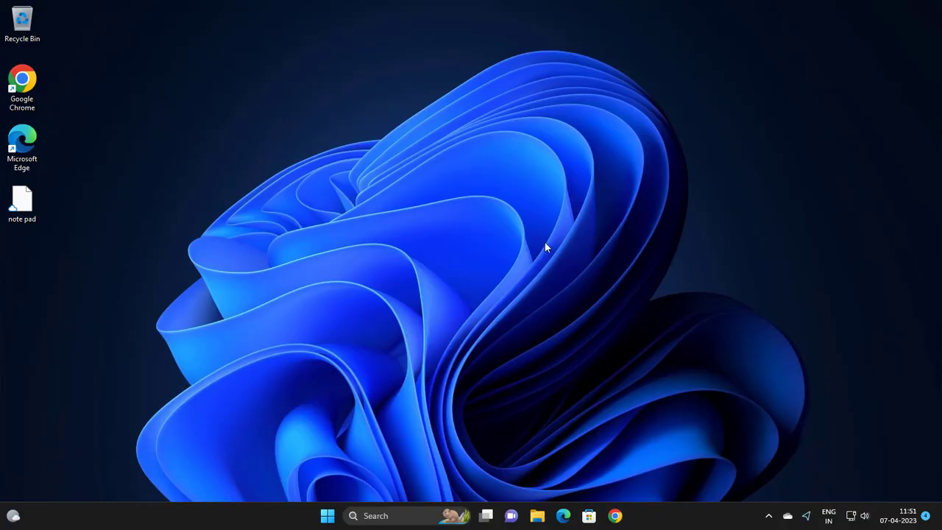
{"action": "mouse_move", "coordinate": [554, 243]}
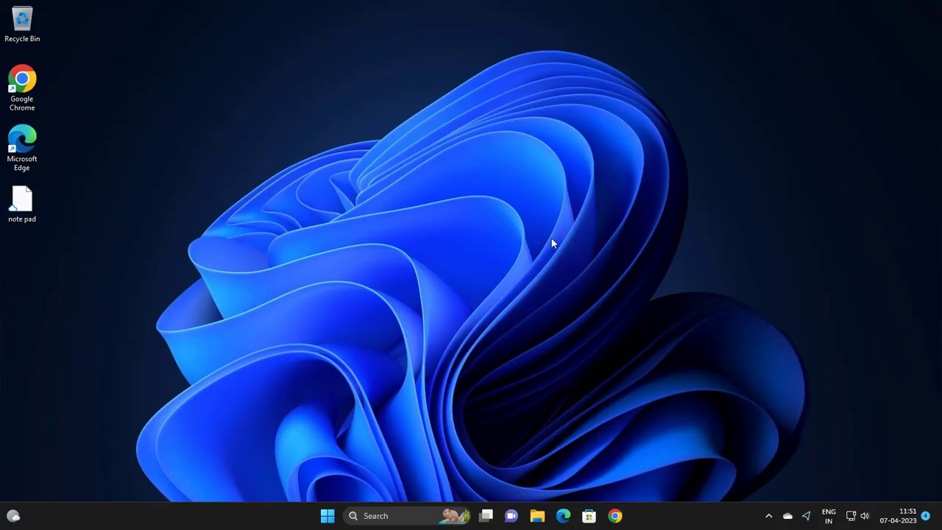
{"action": "mouse_move", "coordinate": [383, 395]}
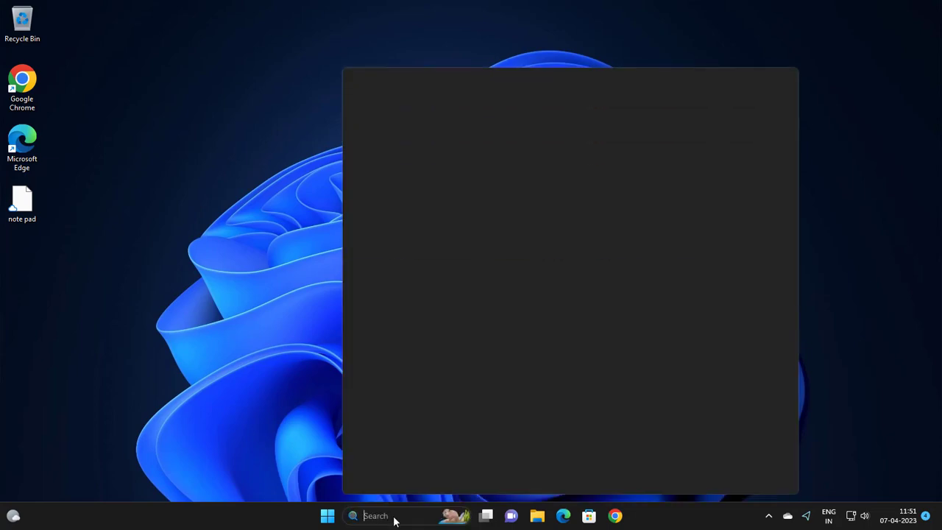
Search Windows for 'device' and launch Device Manager from the best match.
{"action": "left_click", "coordinate": [353, 515]}
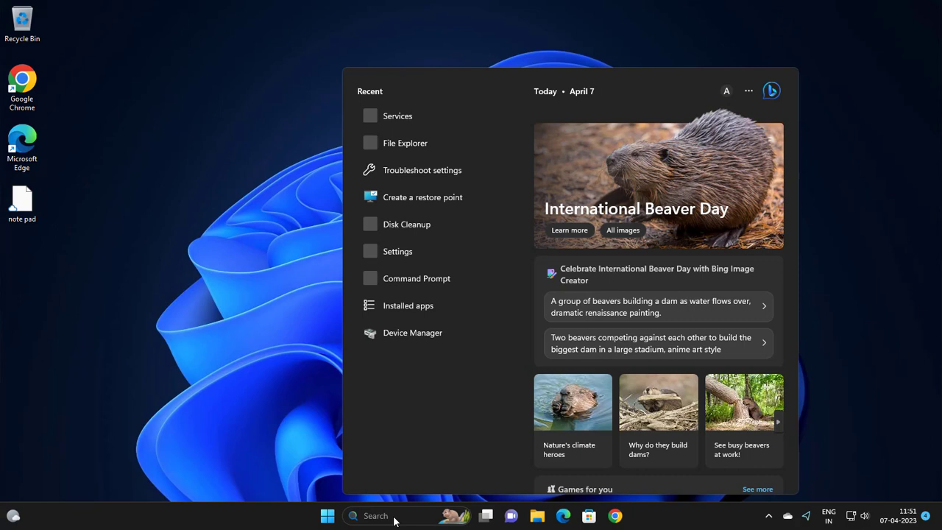
{"action": "type", "text": "device manger"}
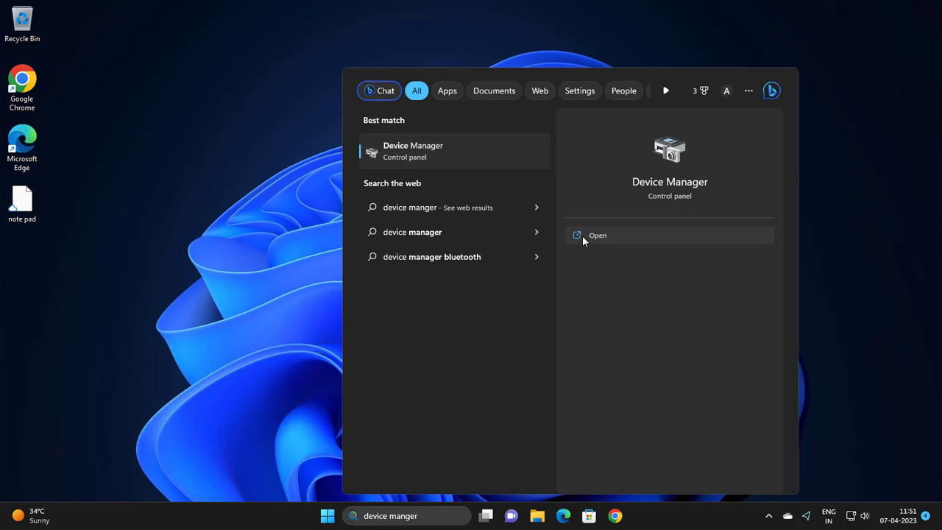
{"action": "left_click", "coordinate": [598, 236]}
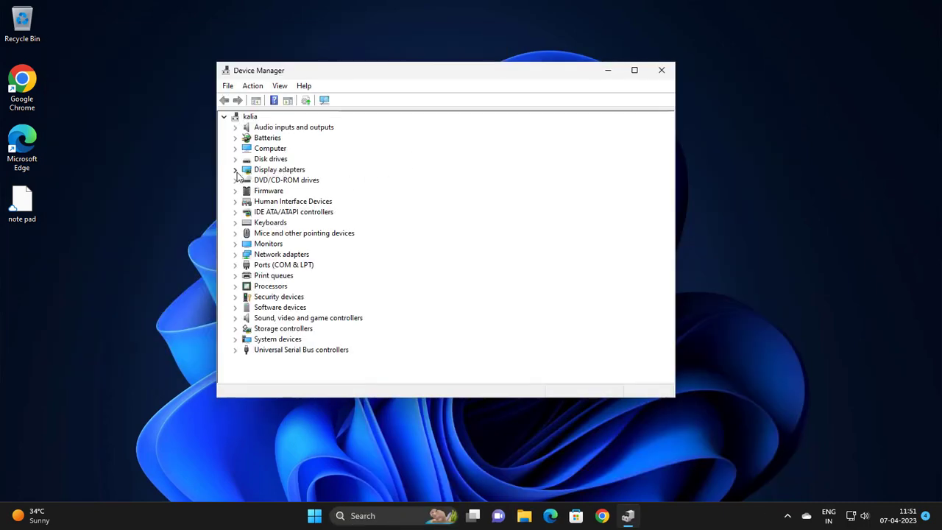
Under Display adapters, start Update driver for the VMware SVGA 3D adapter.
{"action": "left_click", "coordinate": [235, 170]}
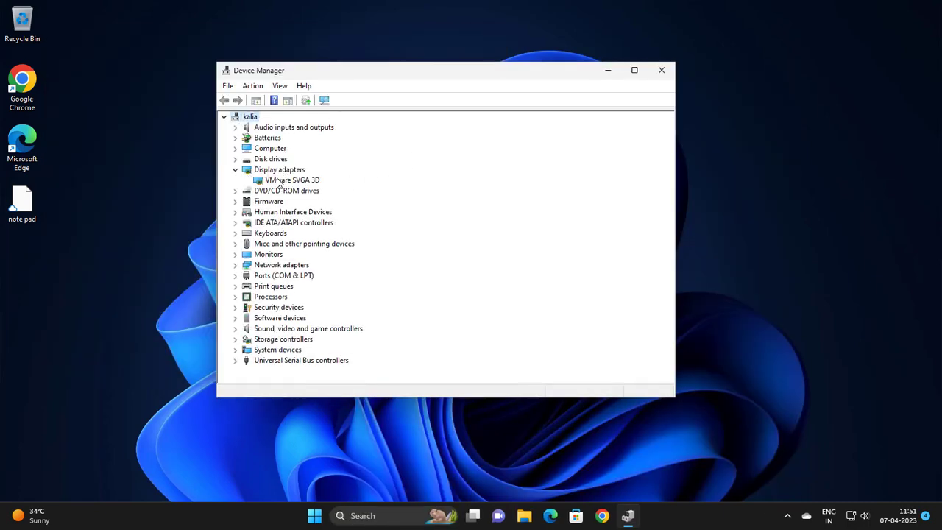
{"action": "right_click", "coordinate": [292, 180]}
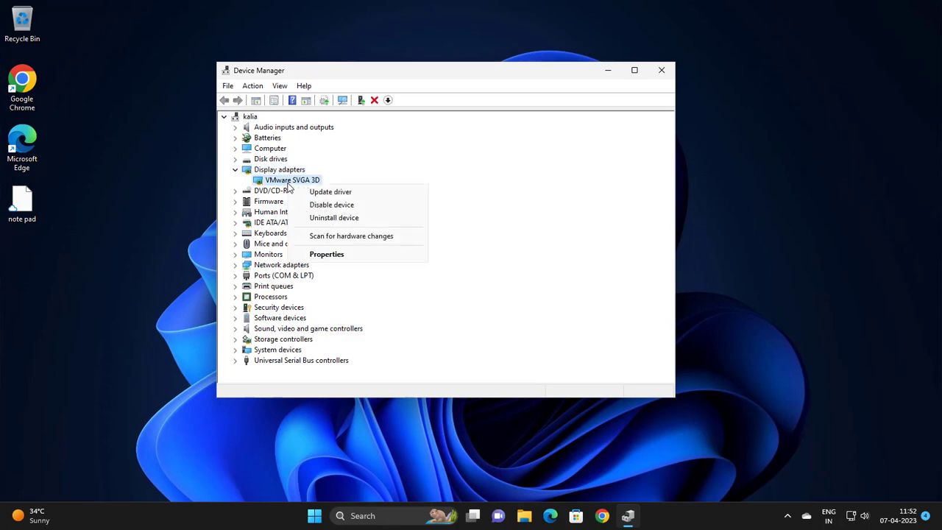
{"action": "mouse_move", "coordinate": [330, 191]}
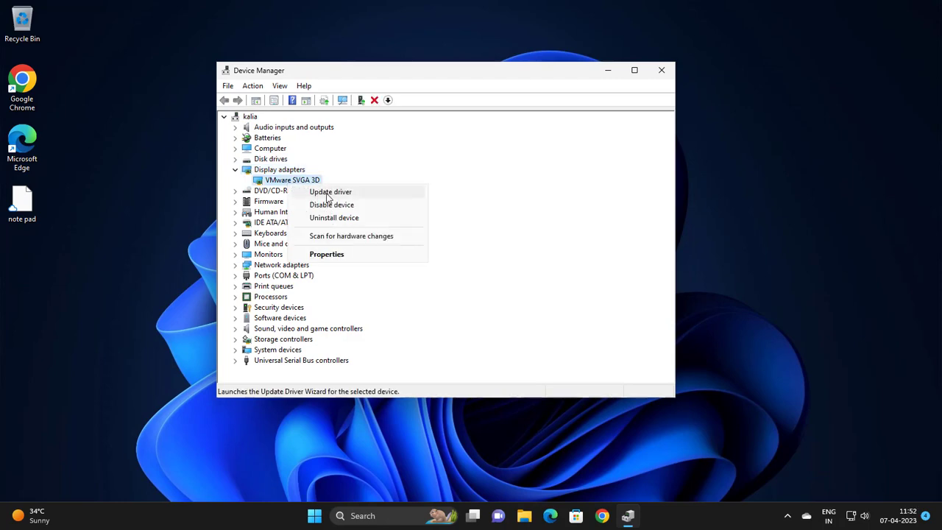
{"action": "left_click", "coordinate": [330, 192]}
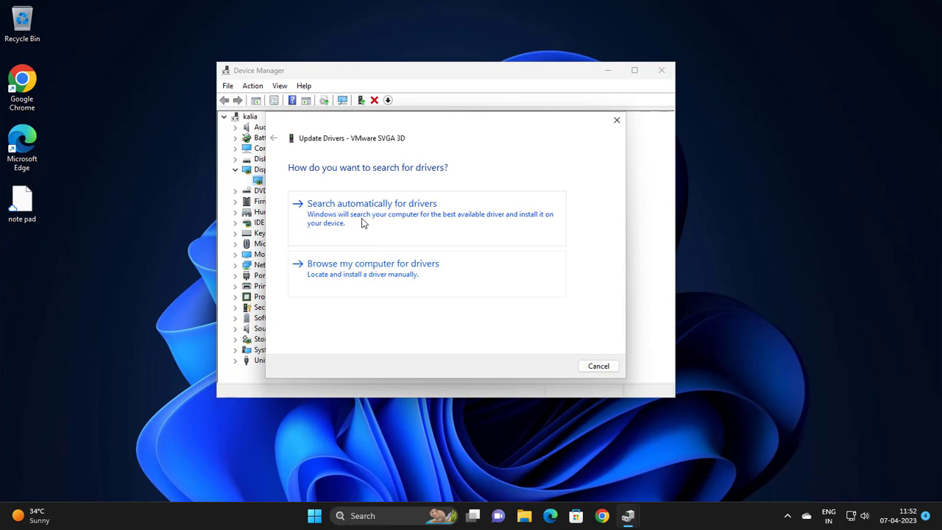
{"action": "mouse_move", "coordinate": [389, 224]}
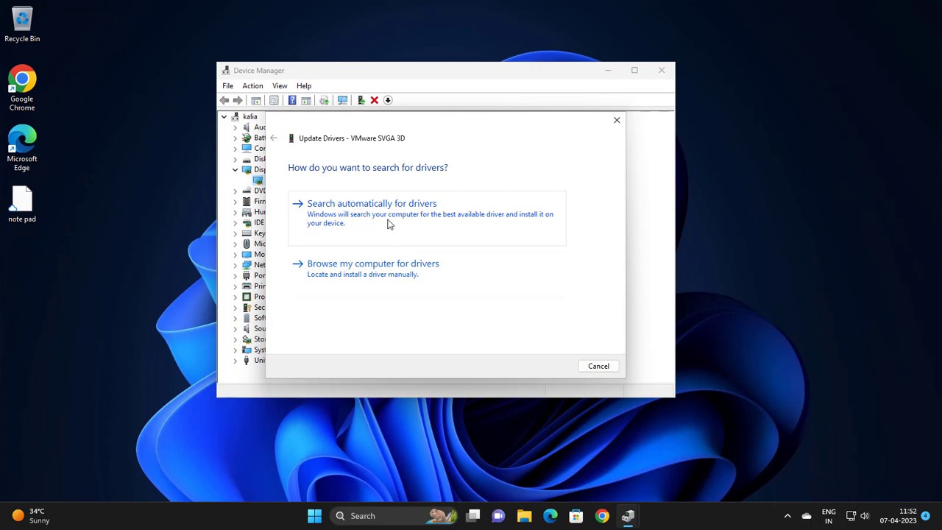
Search automatically for drivers, then continue to Windows Update for newer ones.
{"action": "left_click", "coordinate": [371, 203]}
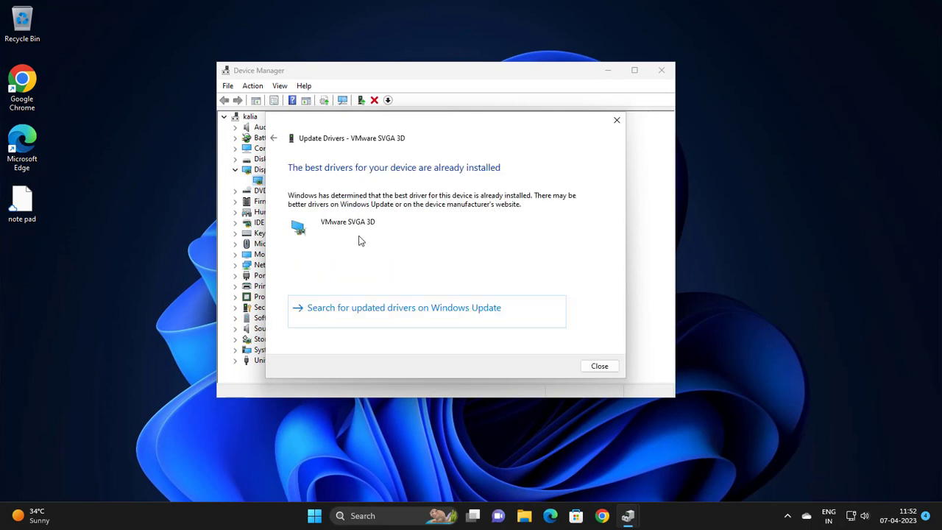
{"action": "mouse_move", "coordinate": [436, 182]}
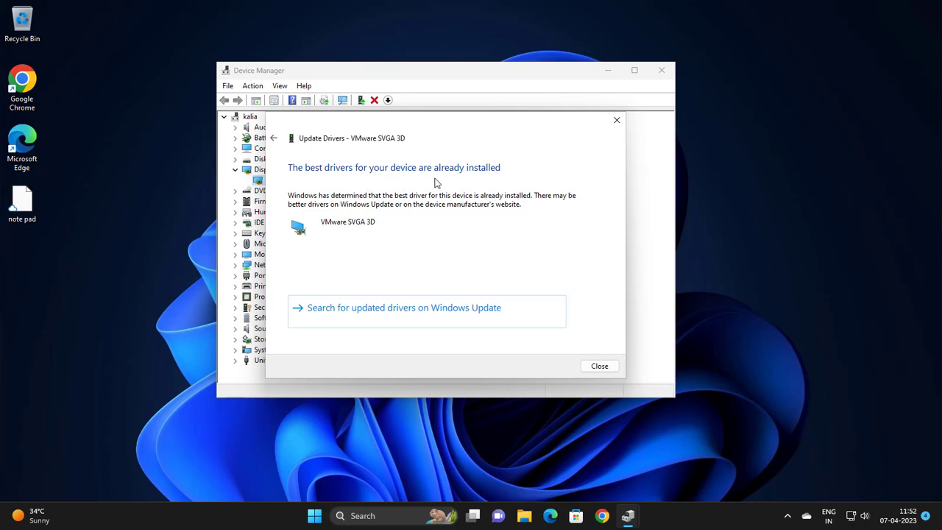
{"action": "mouse_move", "coordinate": [383, 328]}
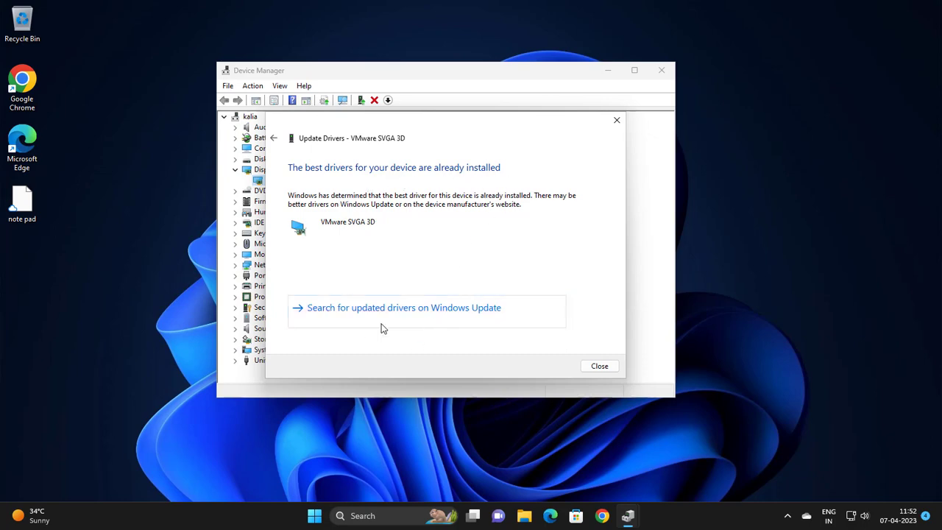
{"action": "left_click", "coordinate": [599, 365]}
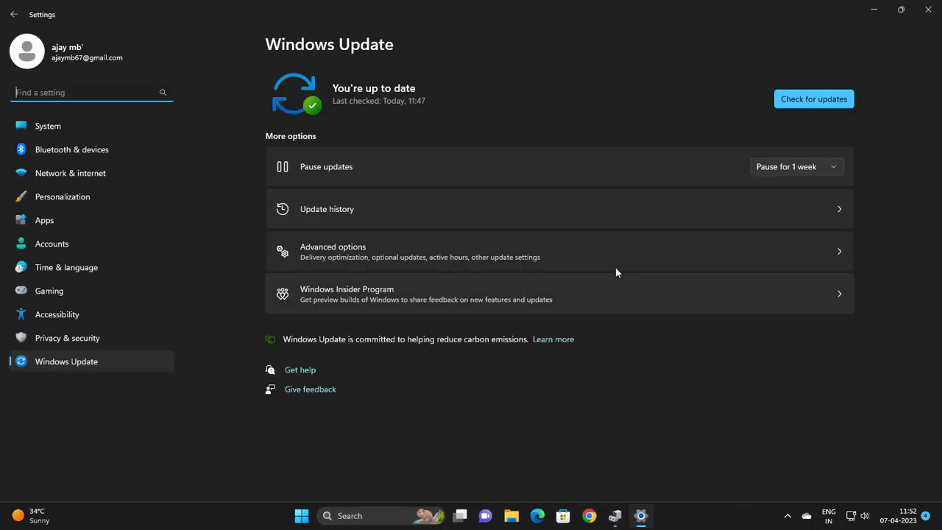
Check for updates until Windows Update reports up to date, then close Settings.
{"action": "left_click", "coordinate": [813, 98]}
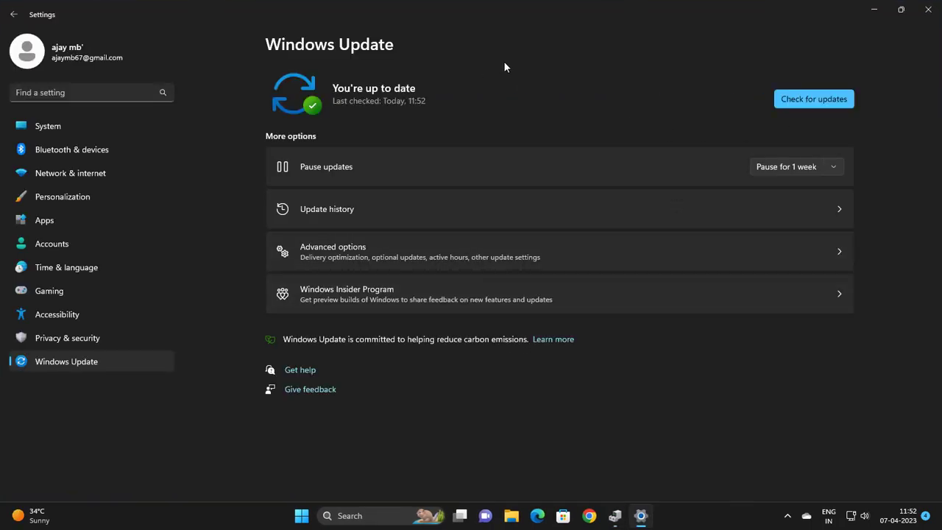
{"action": "mouse_move", "coordinate": [391, 91]}
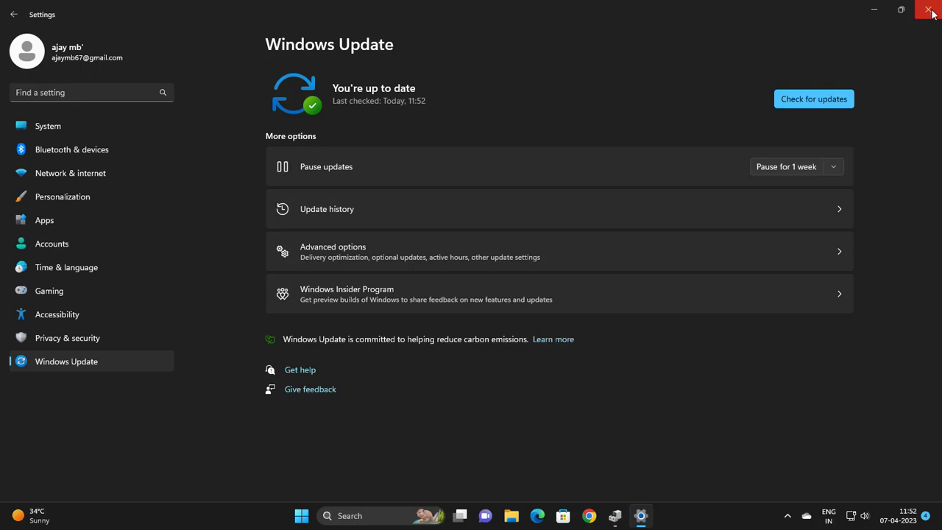
{"action": "left_click", "coordinate": [930, 13]}
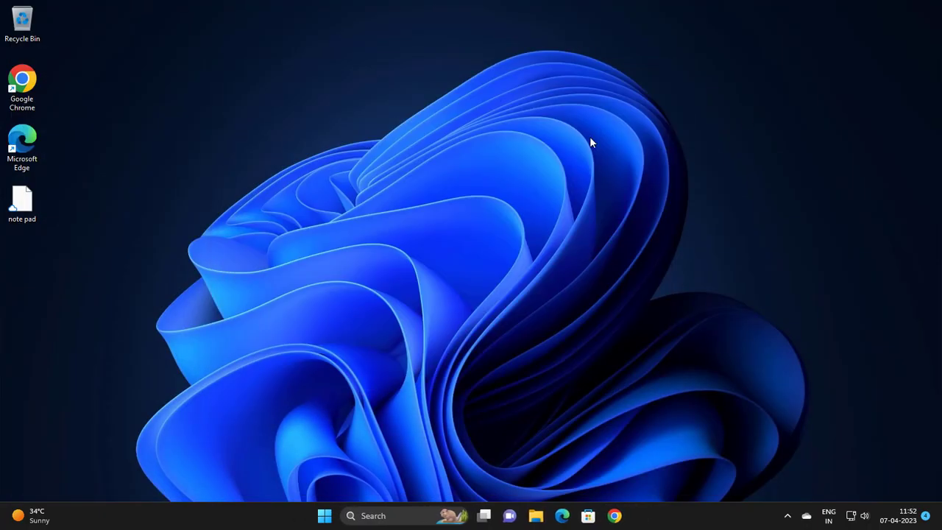